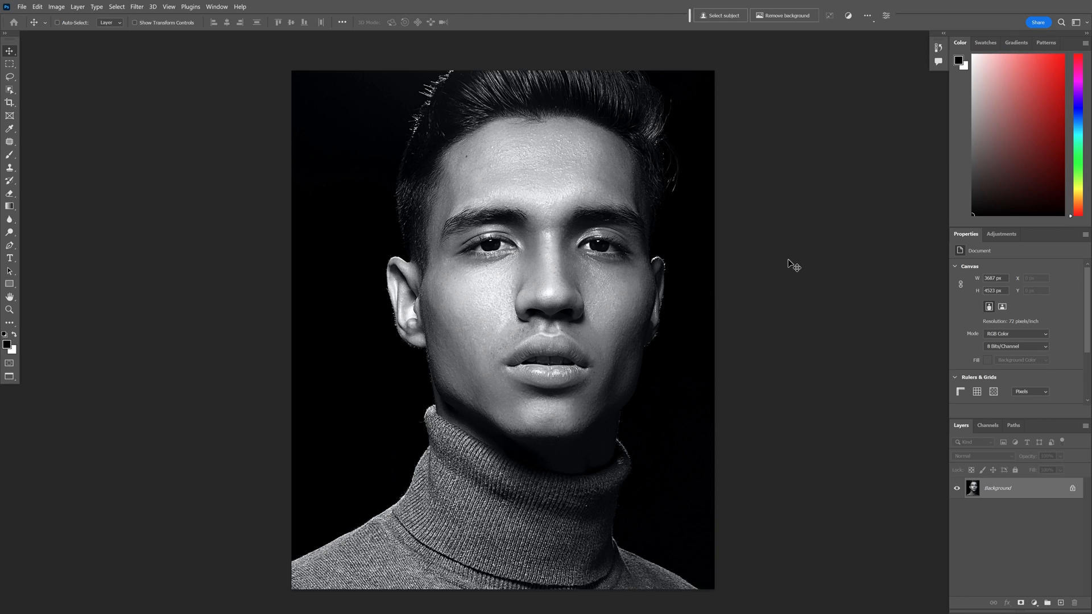
# - Add a Black & White adjustment and a Levels layer set to about 13, 1.06, 224
pyautogui.click(1000, 233)
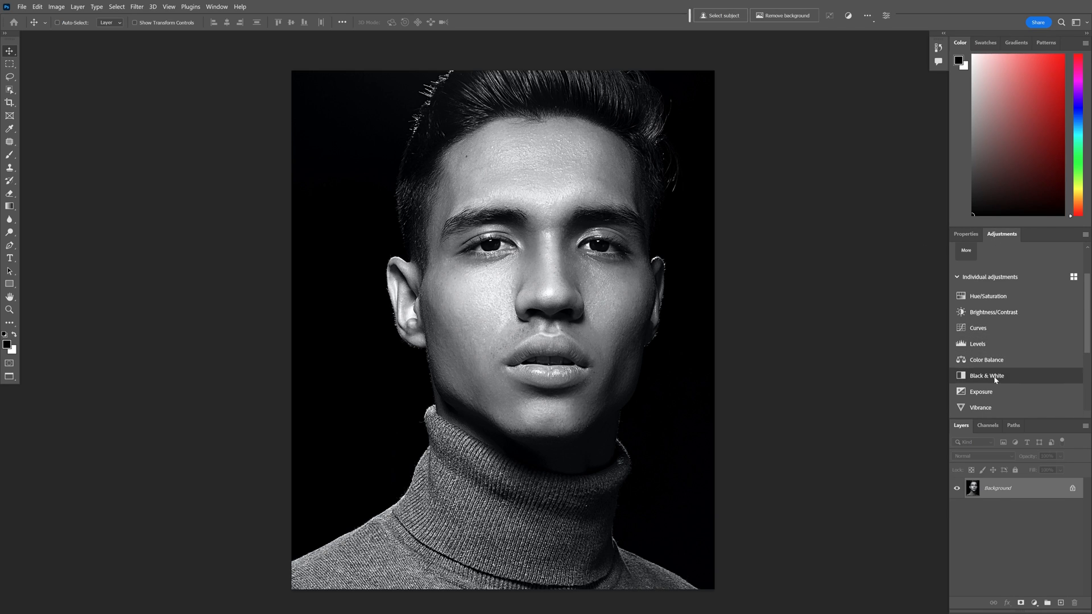
pyautogui.click(986, 375)
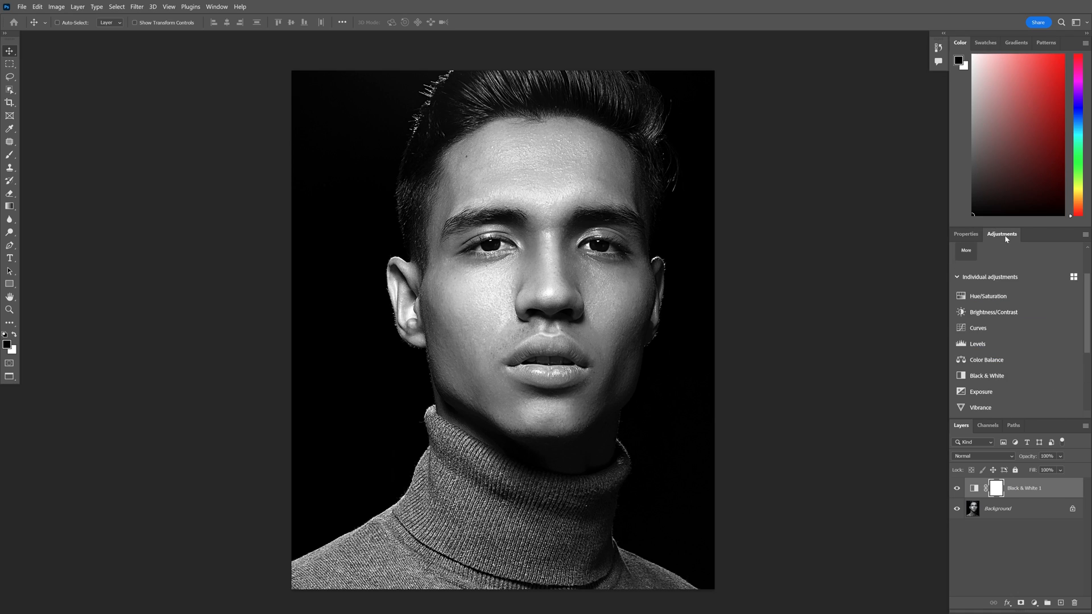
pyautogui.click(978, 328)
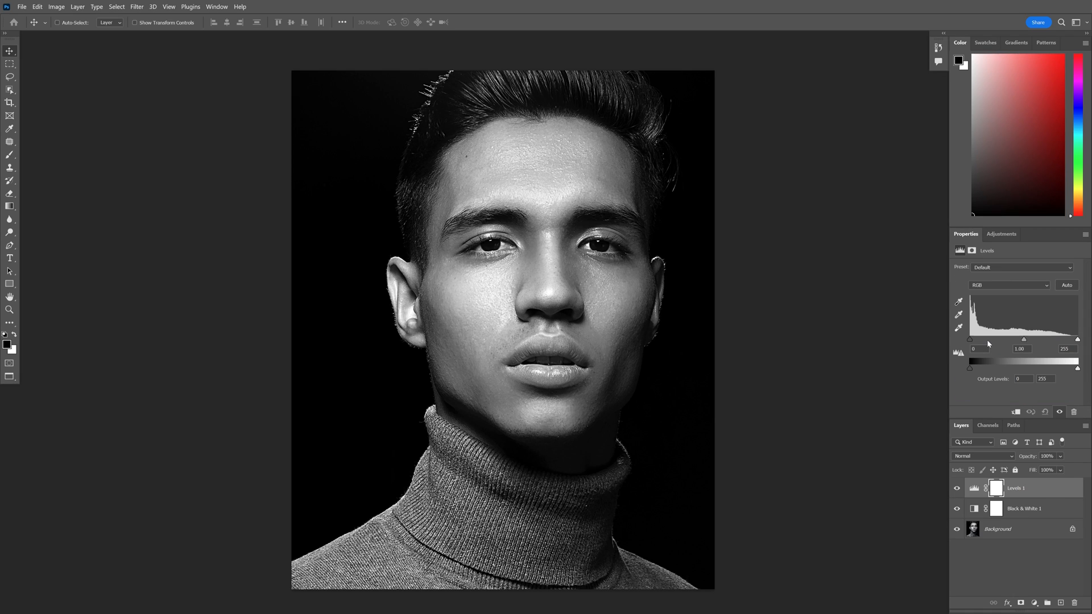
pyautogui.moveTo(971, 339); pyautogui.dragTo(977, 339)
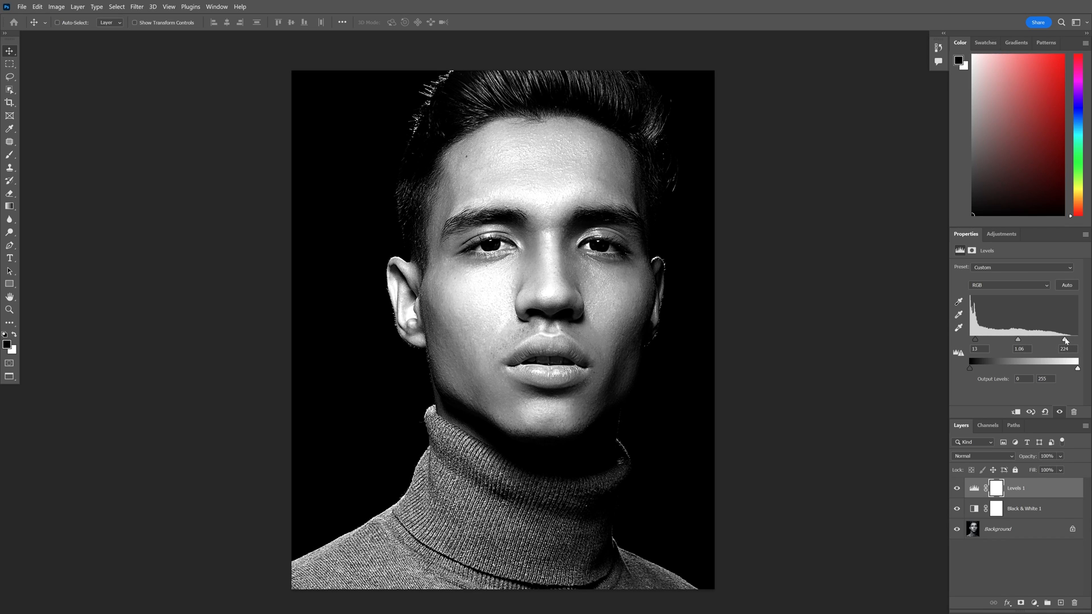
# - Add a Curves layer raising the black output point to a matte charcoal grey
pyautogui.click(1002, 234)
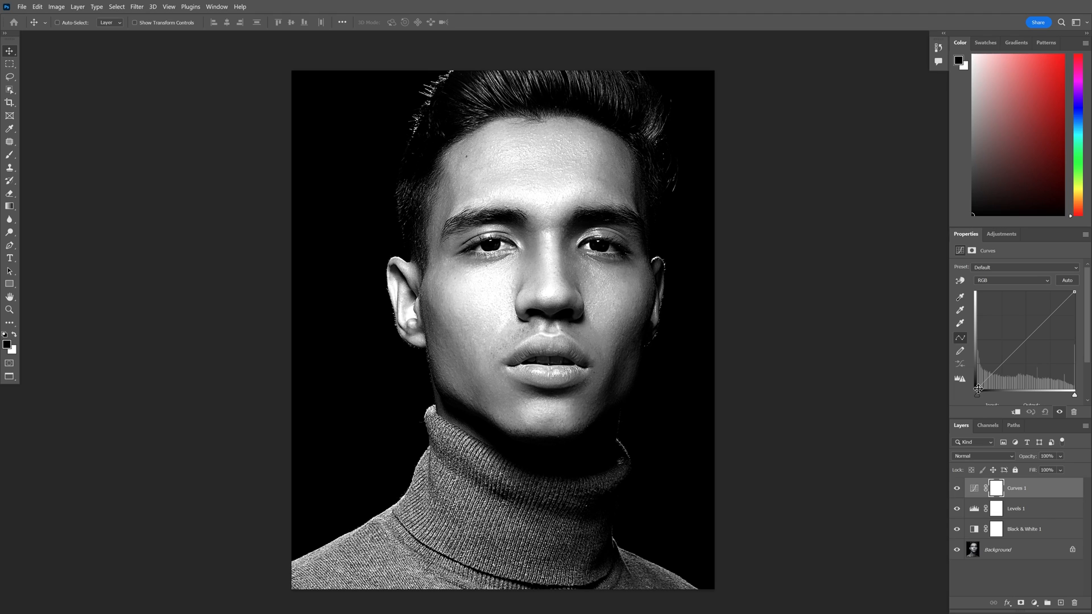
pyautogui.moveTo(974, 391); pyautogui.dragTo(977, 390)
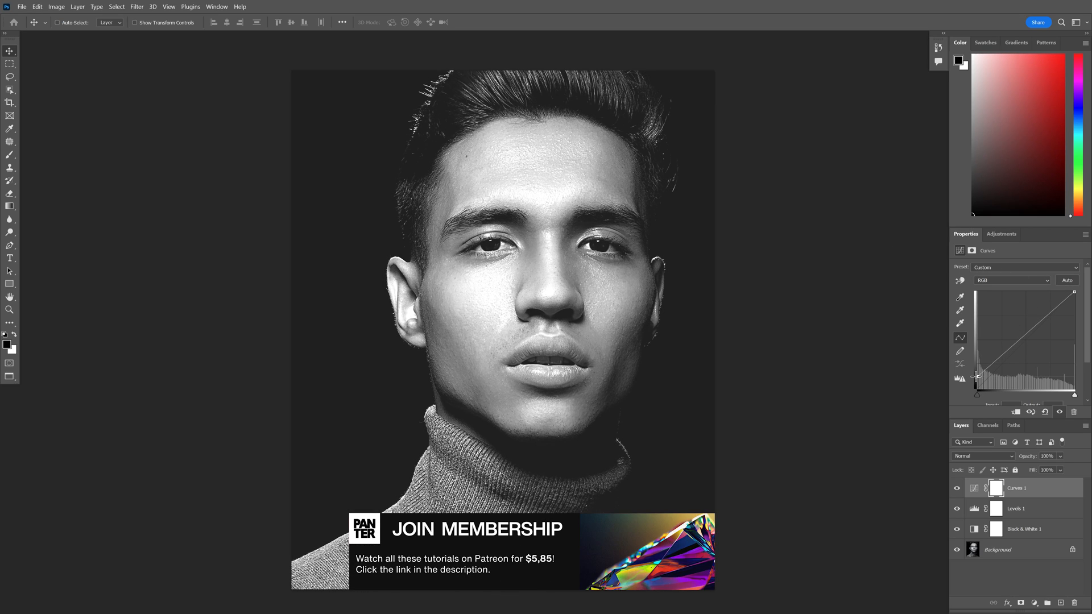
pyautogui.moveTo(976, 376); pyautogui.dragTo(1052, 311)
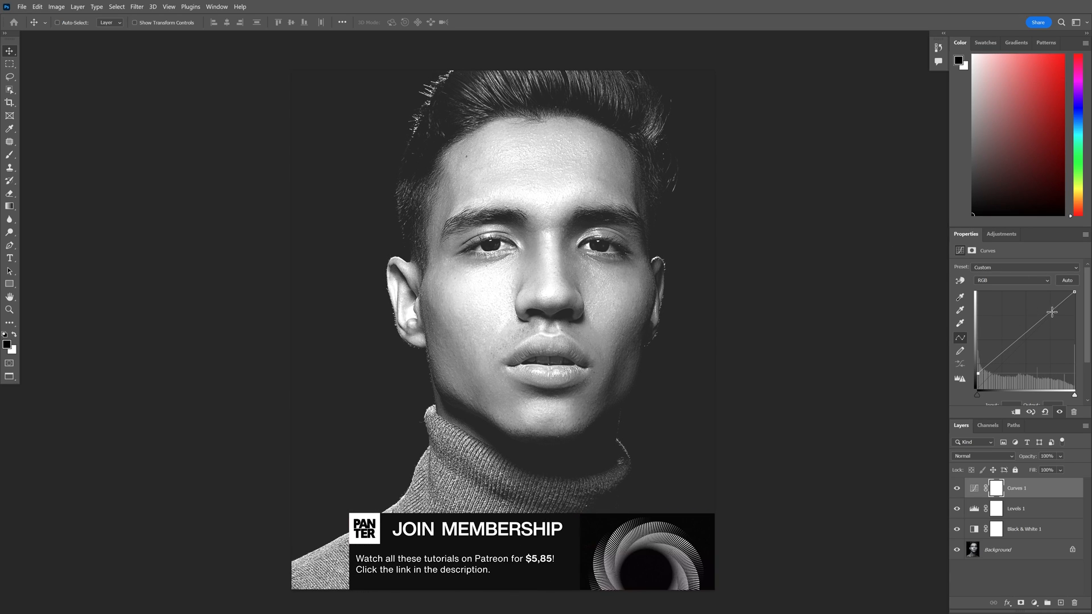
pyautogui.moveTo(1051, 311); pyautogui.dragTo(1076, 294)
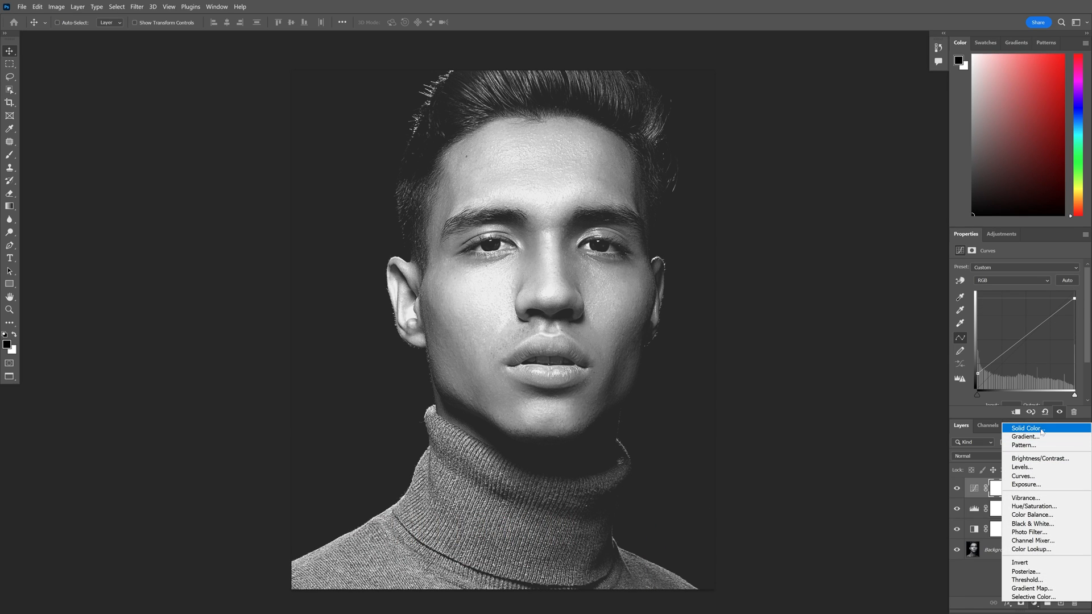
# - Add a white Solid Color fill layer on top of the portrait
pyautogui.click(1025, 428)
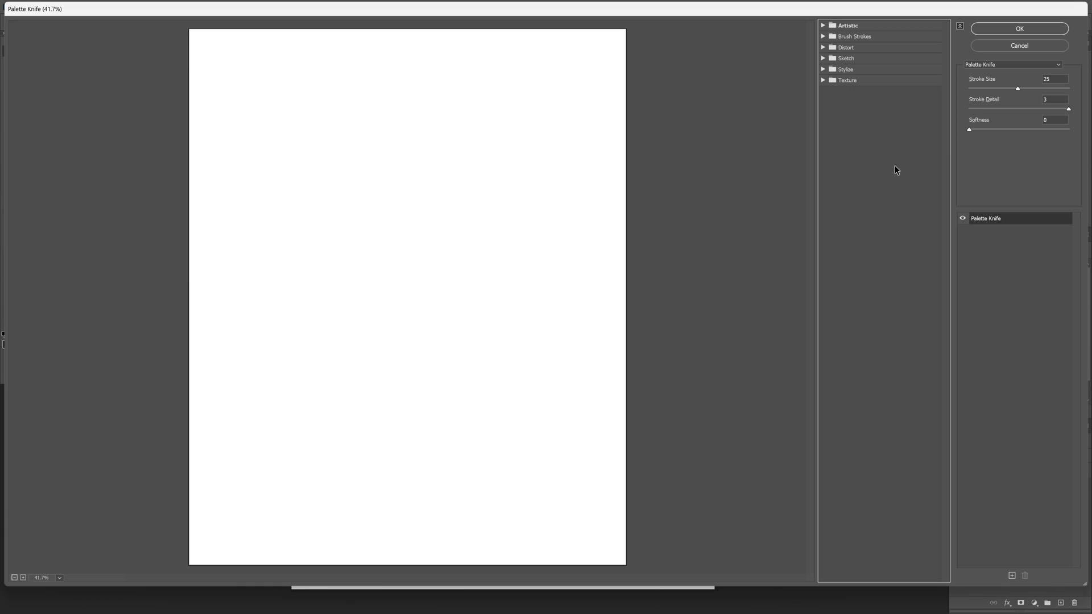
# - Apply Sketch > Halftone Pattern with Circle type, size 12 and contrast 0
pyautogui.click(847, 58)
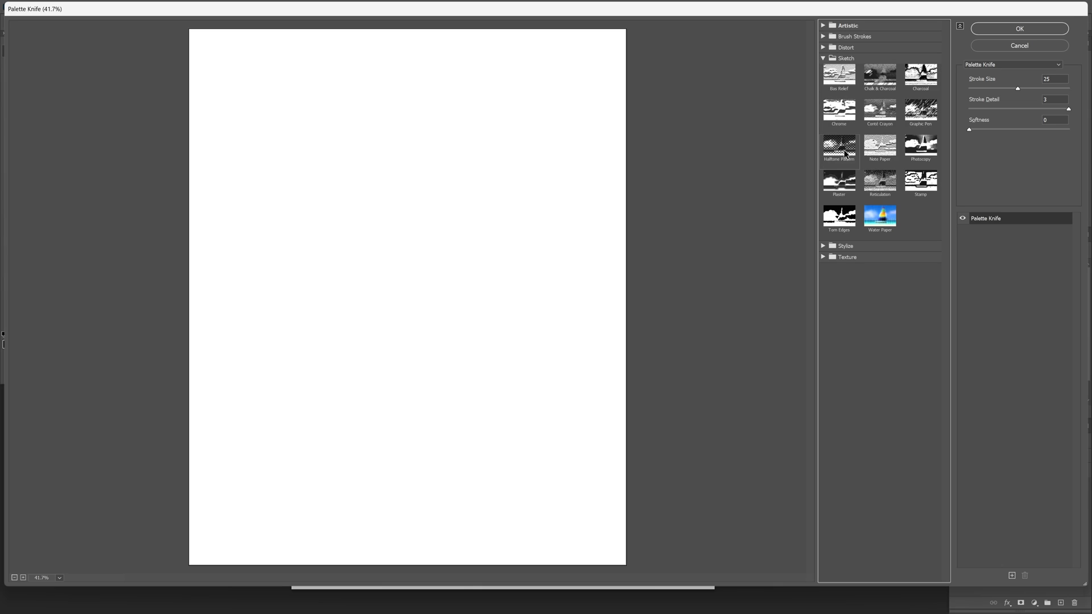
pyautogui.click(839, 145)
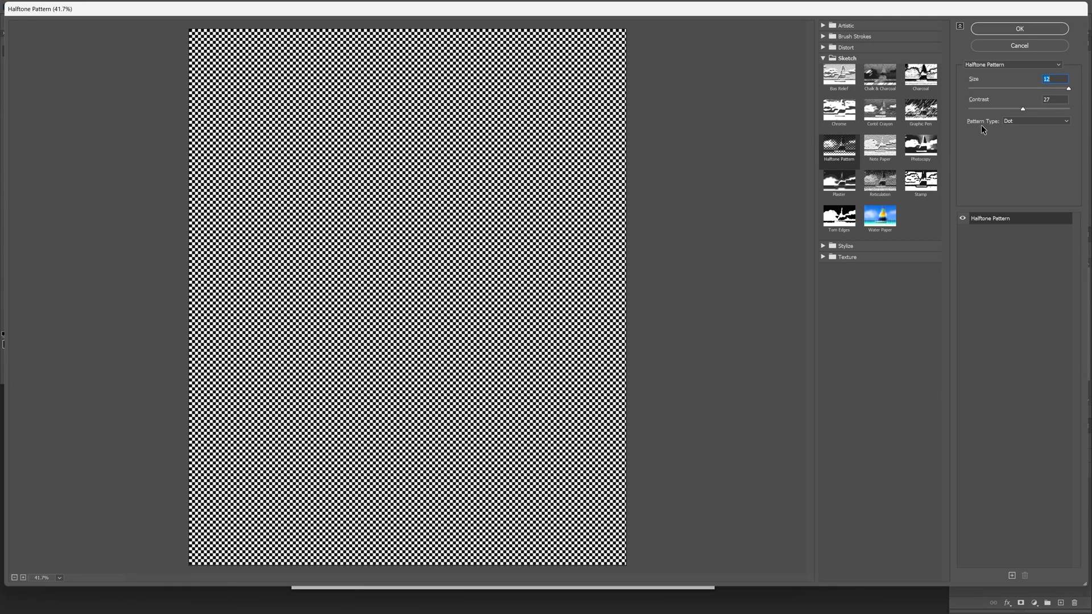
pyautogui.click(1036, 120)
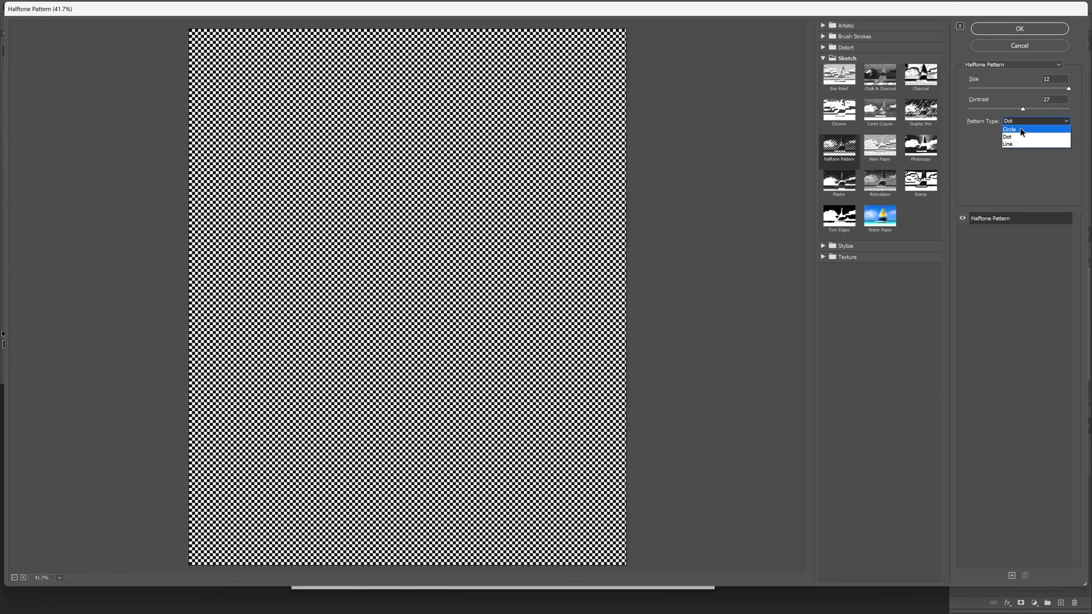
pyautogui.click(1009, 129)
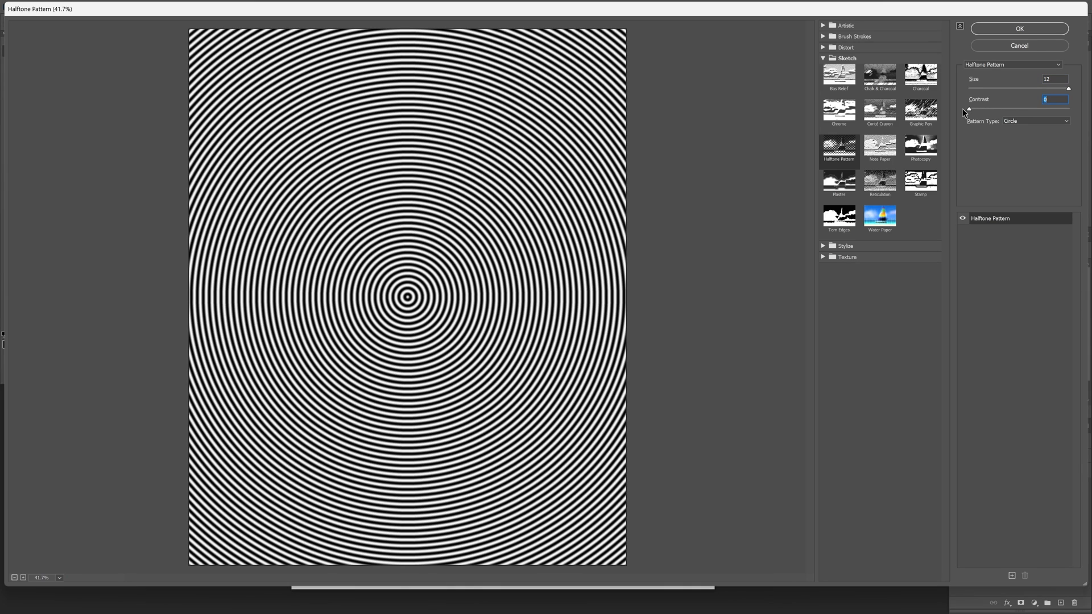
pyautogui.click(1018, 28)
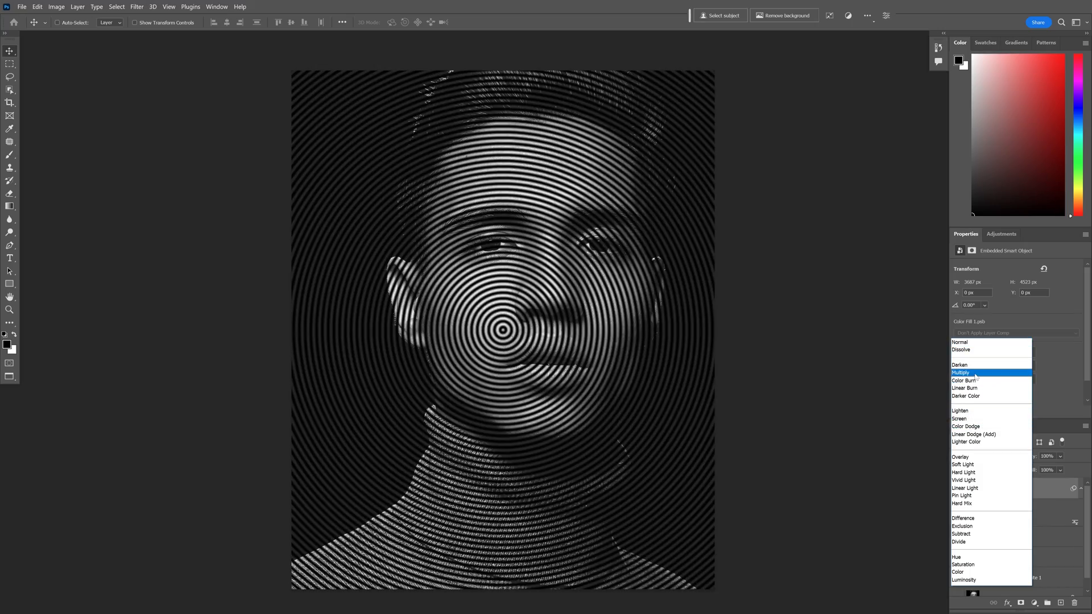
# - Set the Color Fill layer to Multiply and scale it up, centring rings on the forehead
pyautogui.click(961, 373)
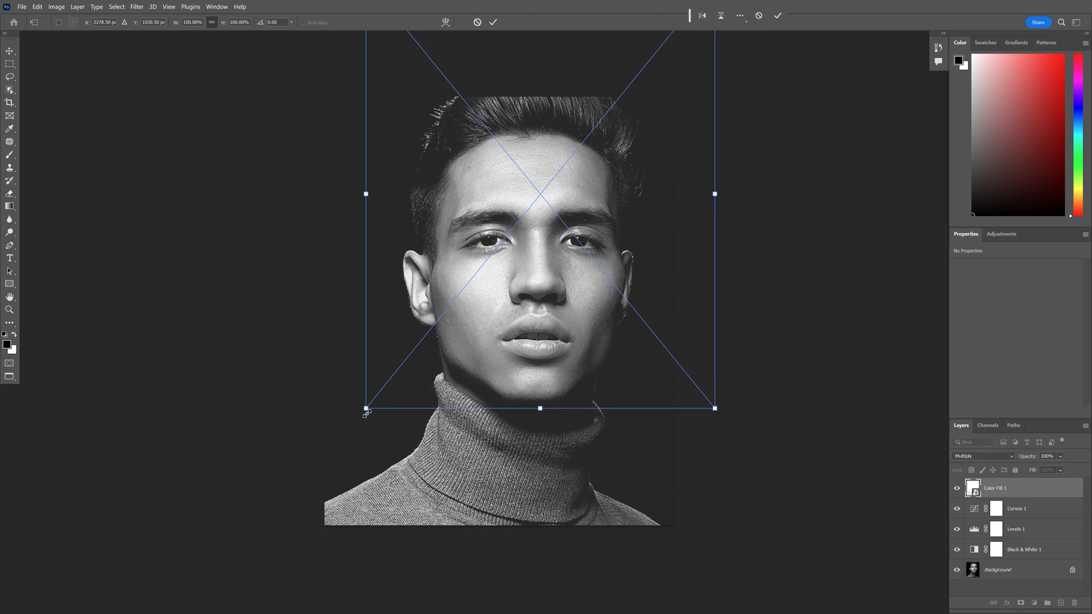
pyautogui.moveTo(364, 409); pyautogui.dragTo(264, 536)
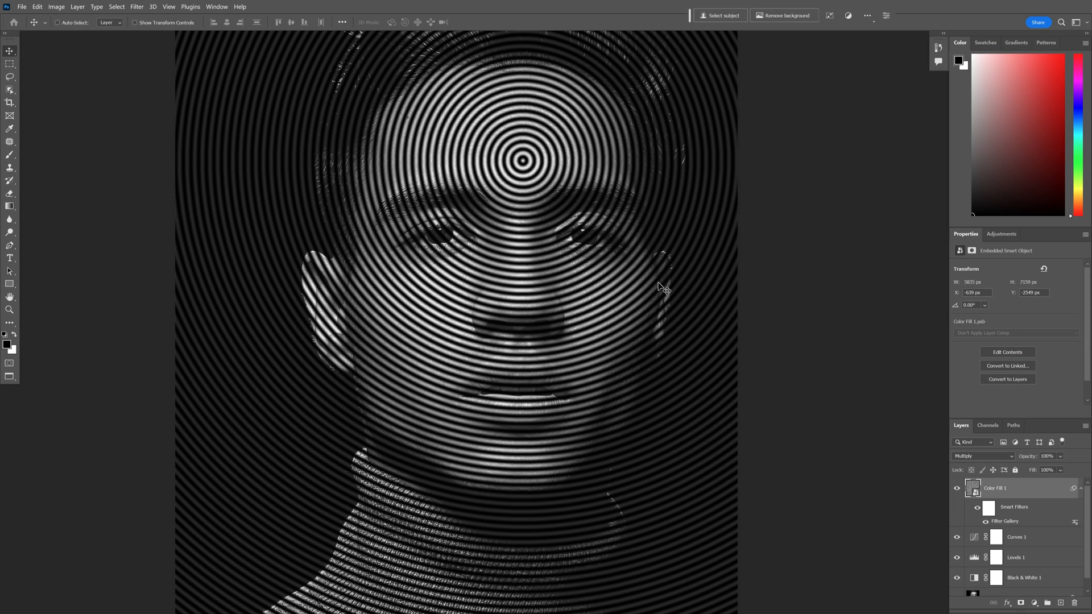
pyautogui.click(56, 6)
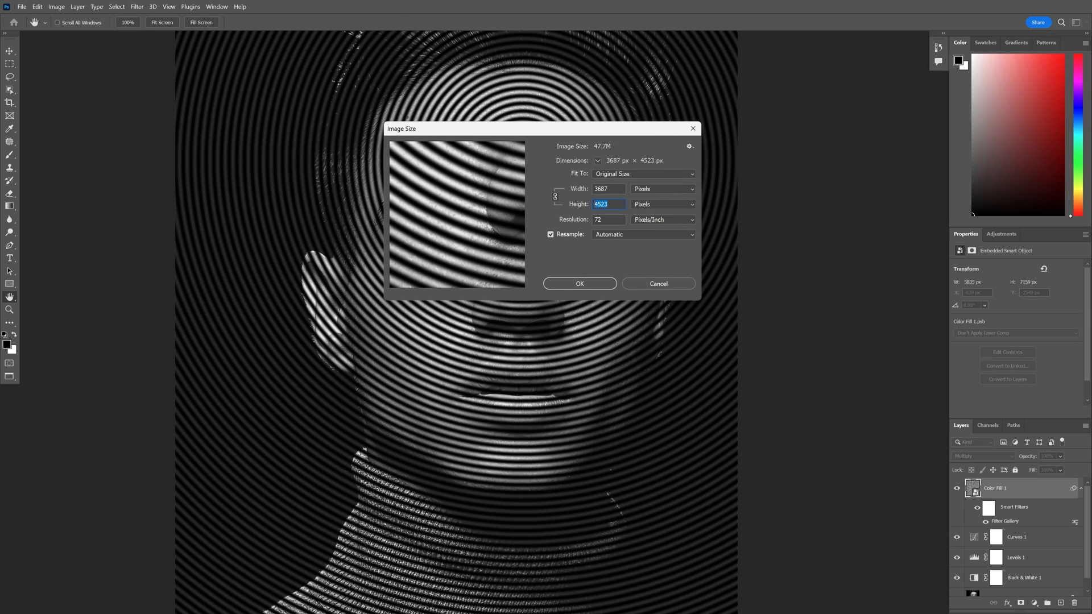
pyautogui.click(607, 188)
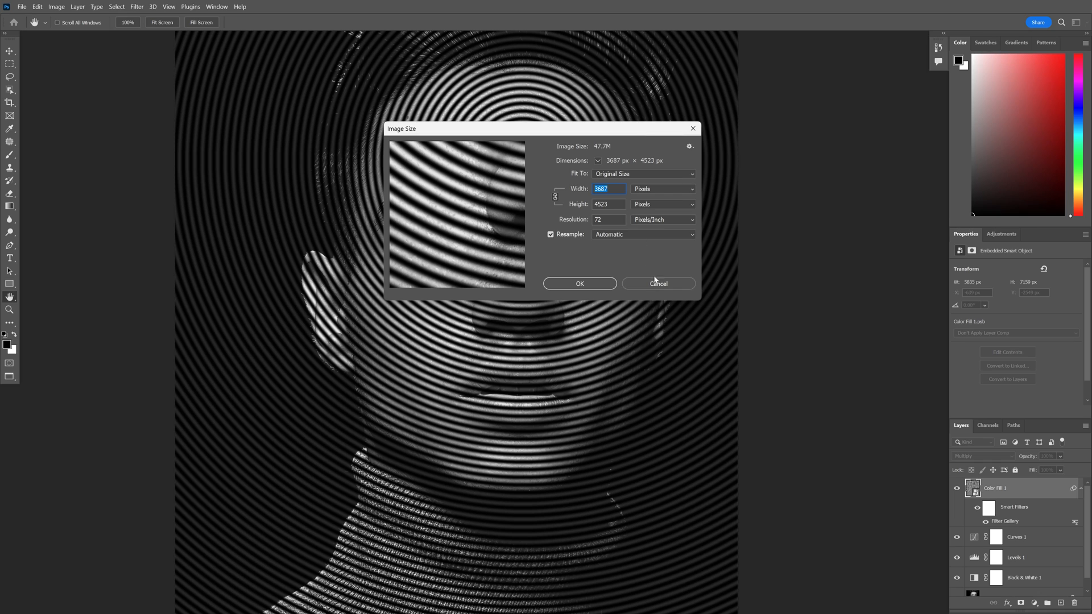
pyautogui.click(579, 283)
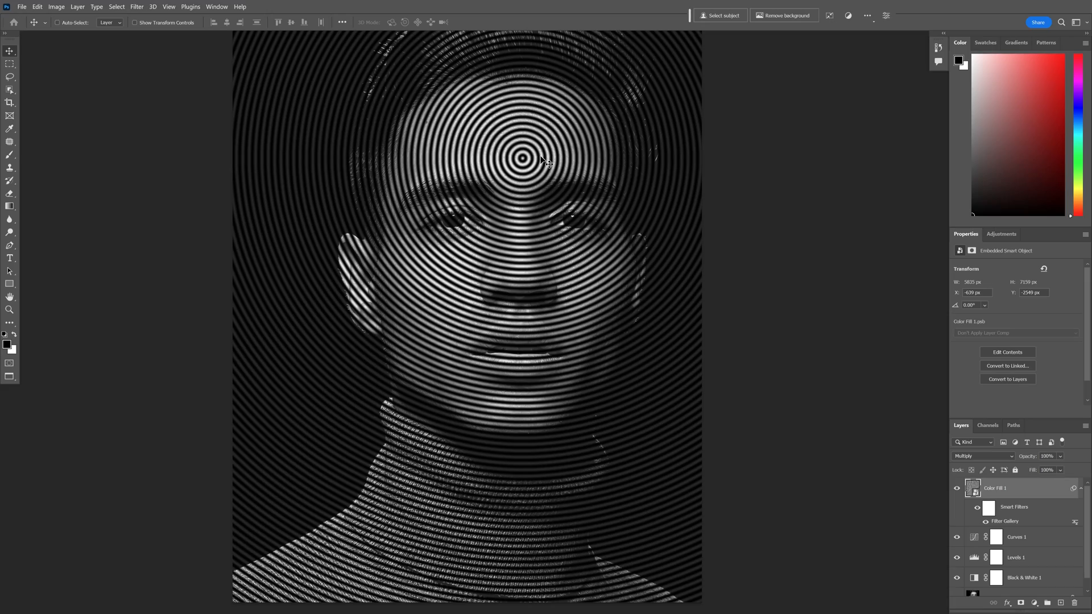
# - Add a Threshold adjustment and lower its level to about 38
pyautogui.click(1001, 233)
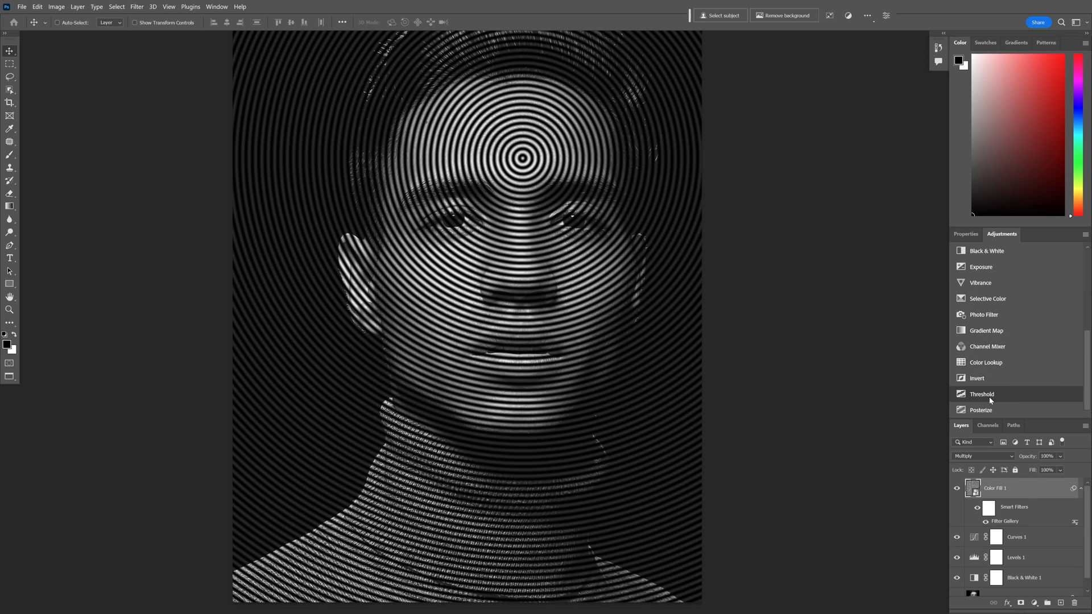
pyautogui.click(982, 394)
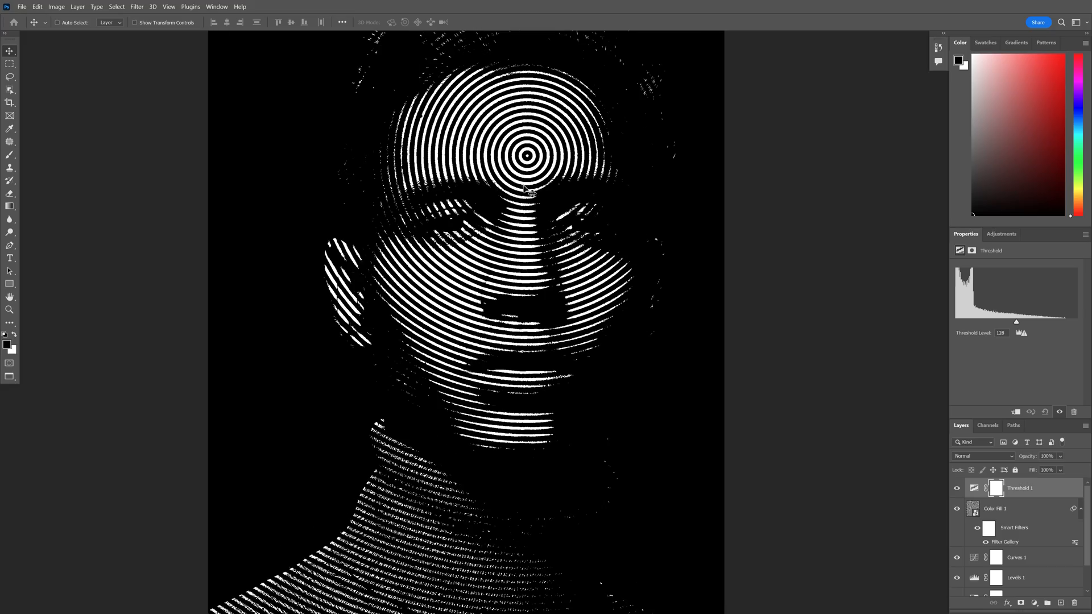
pyautogui.moveTo(1015, 322); pyautogui.dragTo(1008, 322)
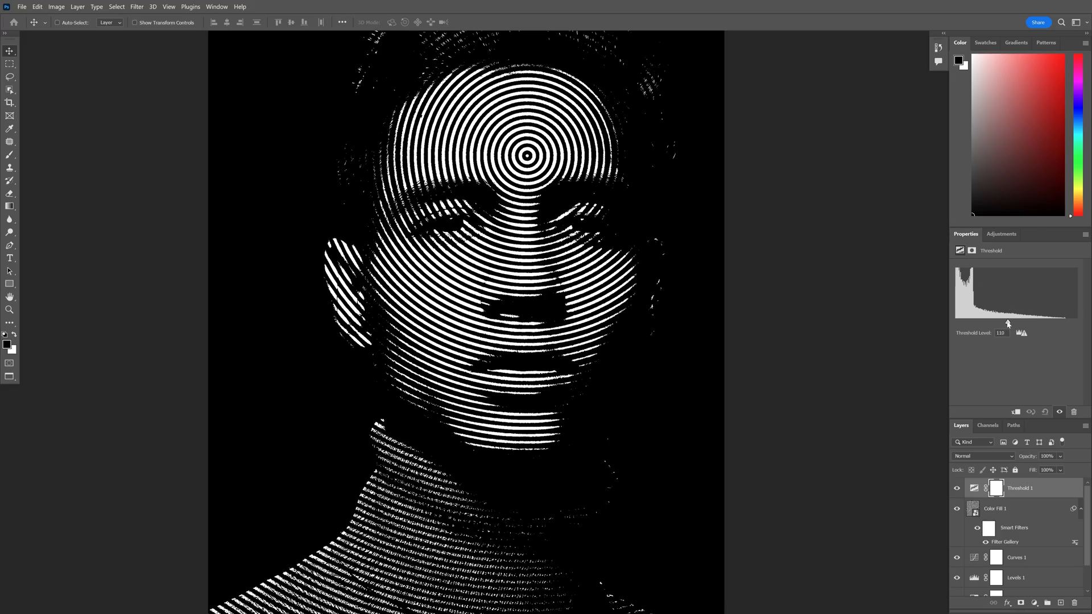
pyautogui.moveTo(1007, 323); pyautogui.dragTo(976, 323)
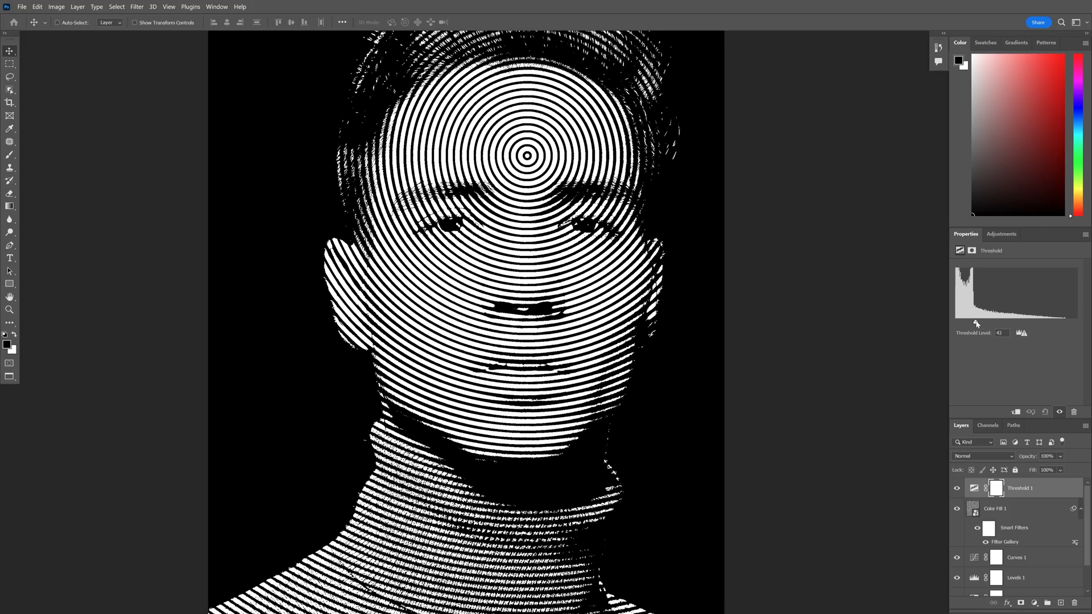
pyautogui.moveTo(976, 322); pyautogui.dragTo(970, 322)
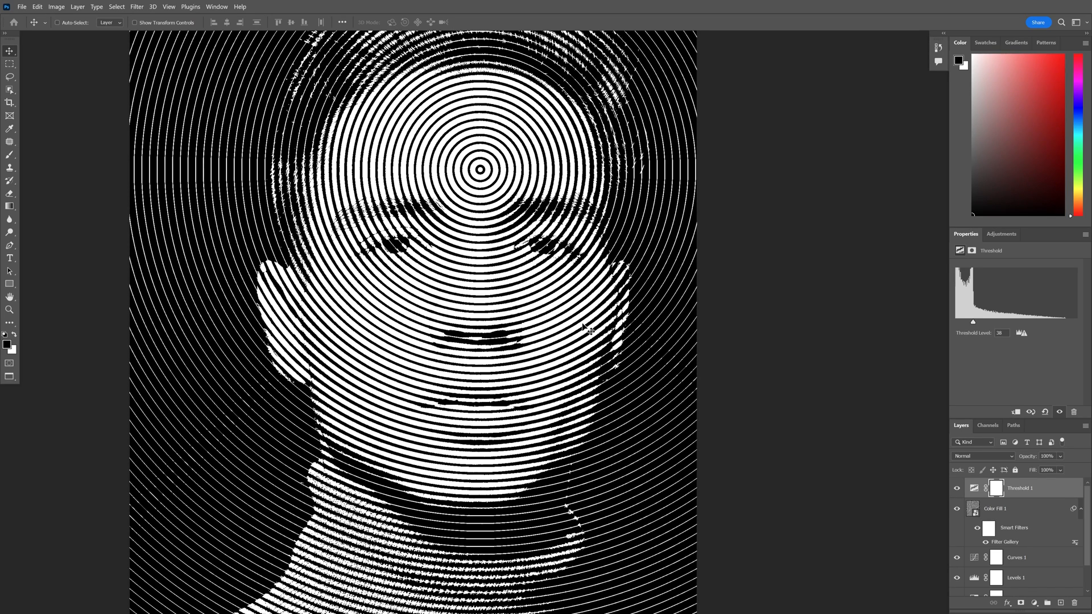
# - Lower the Levels 1 midtone value to about 0.39
pyautogui.click(1016, 545)
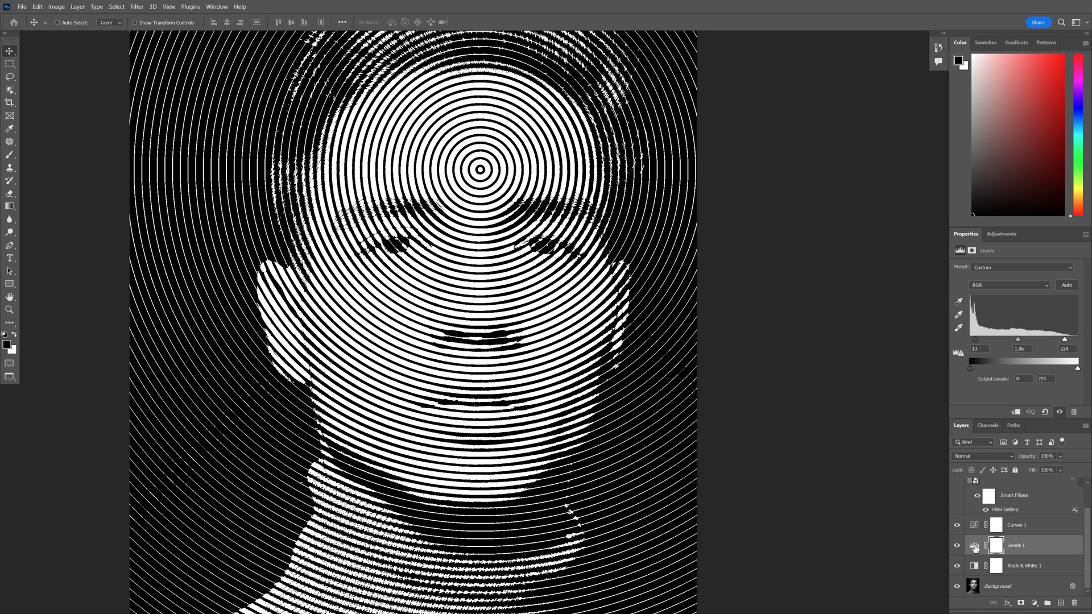
pyautogui.moveTo(1017, 339); pyautogui.dragTo(1048, 339)
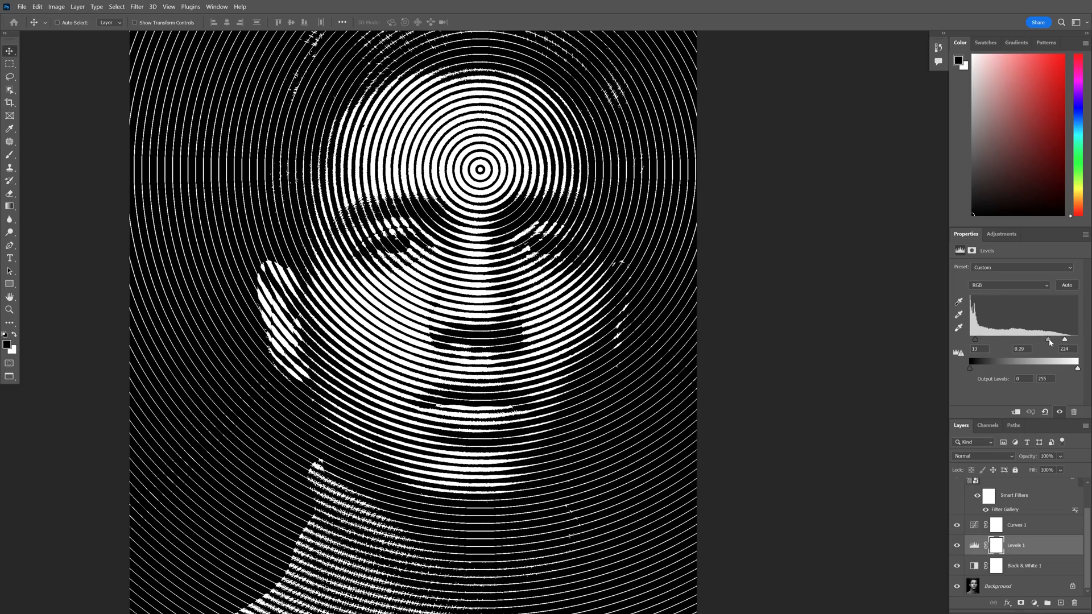
pyautogui.moveTo(1050, 339); pyautogui.dragTo(1054, 339)
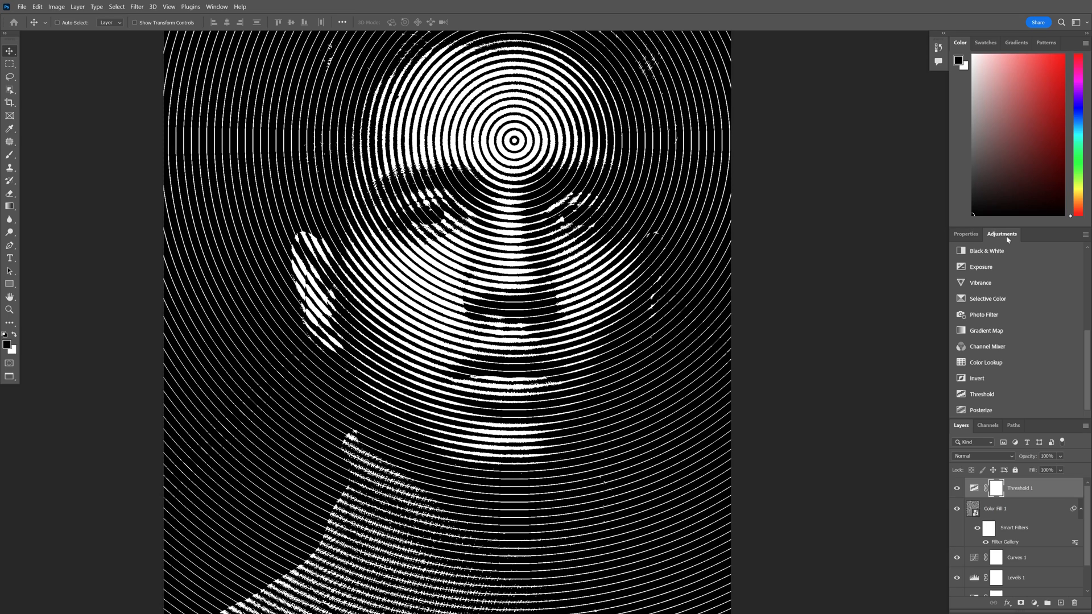
# - Add a Gradient Map running from purple to yellow
pyautogui.click(986, 330)
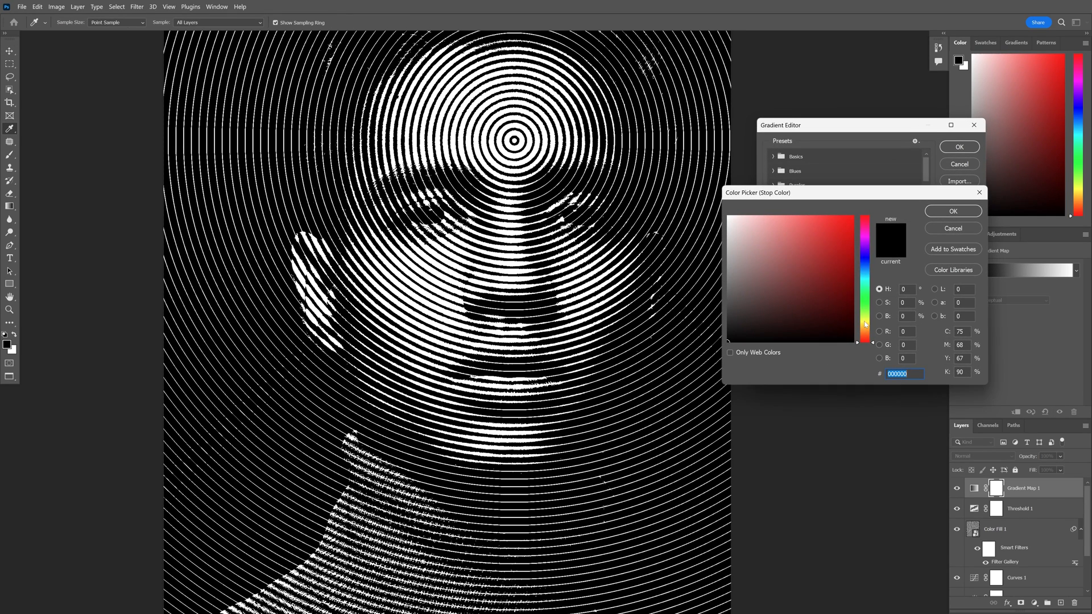
pyautogui.click(952, 210)
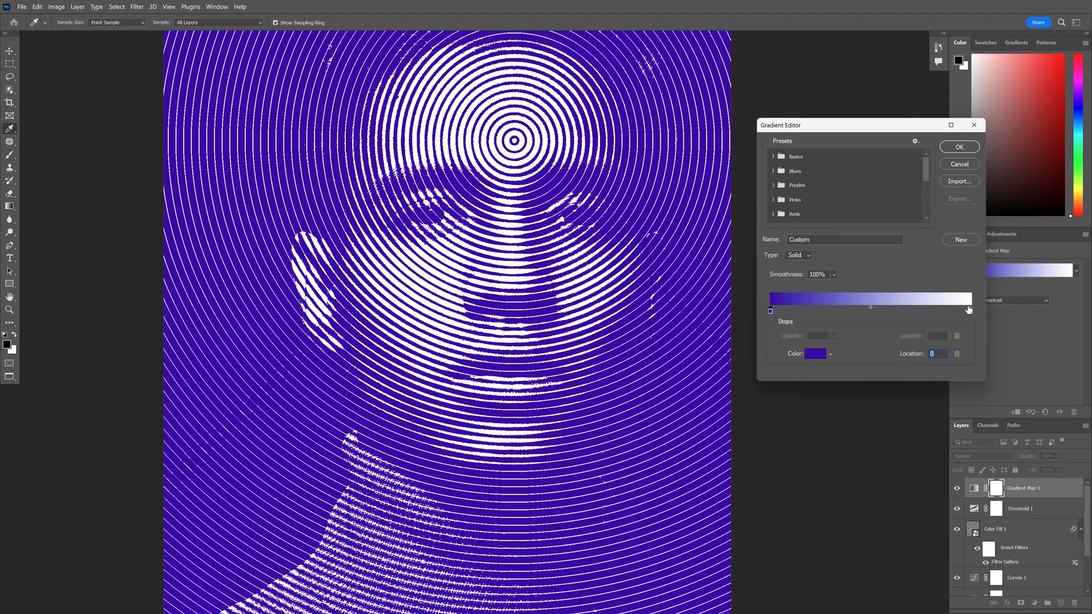
pyautogui.click(816, 354)
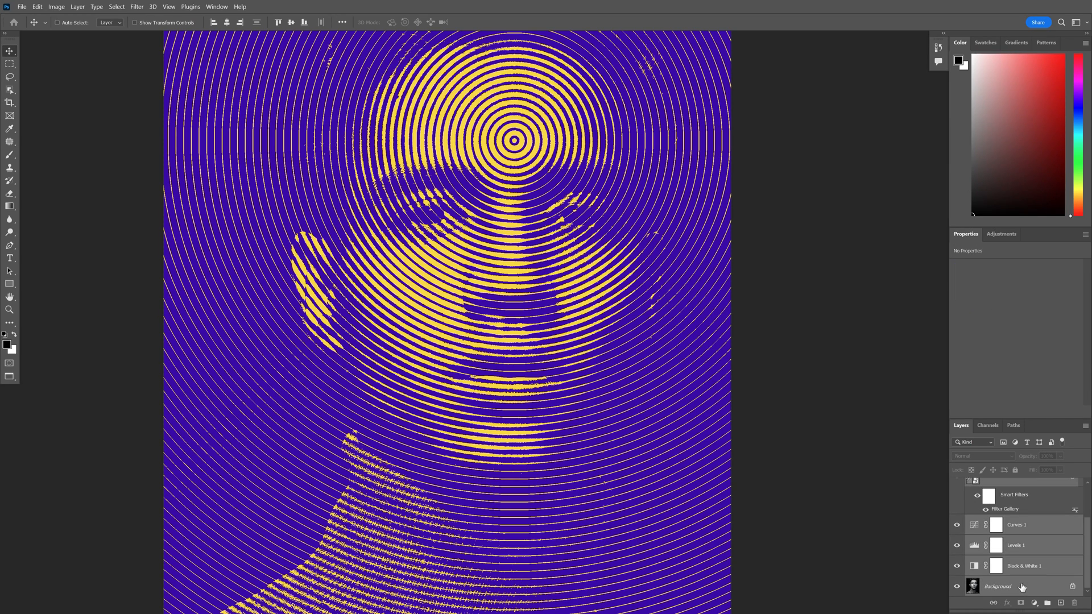
# - Convert all the selected layers into a single smart object
pyautogui.rightClick(1016, 578)
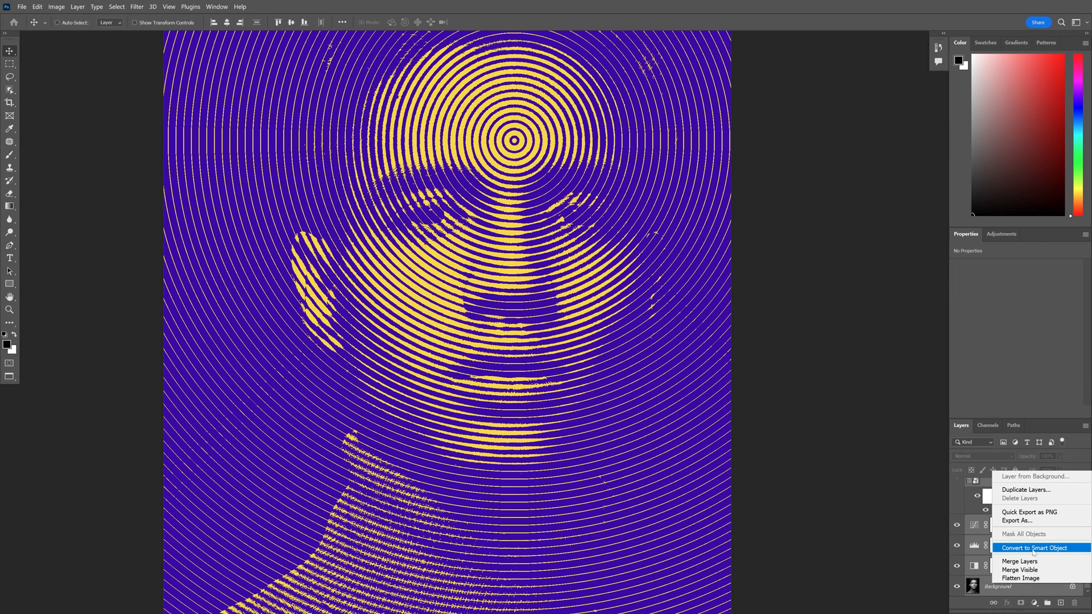
pyautogui.click(1033, 547)
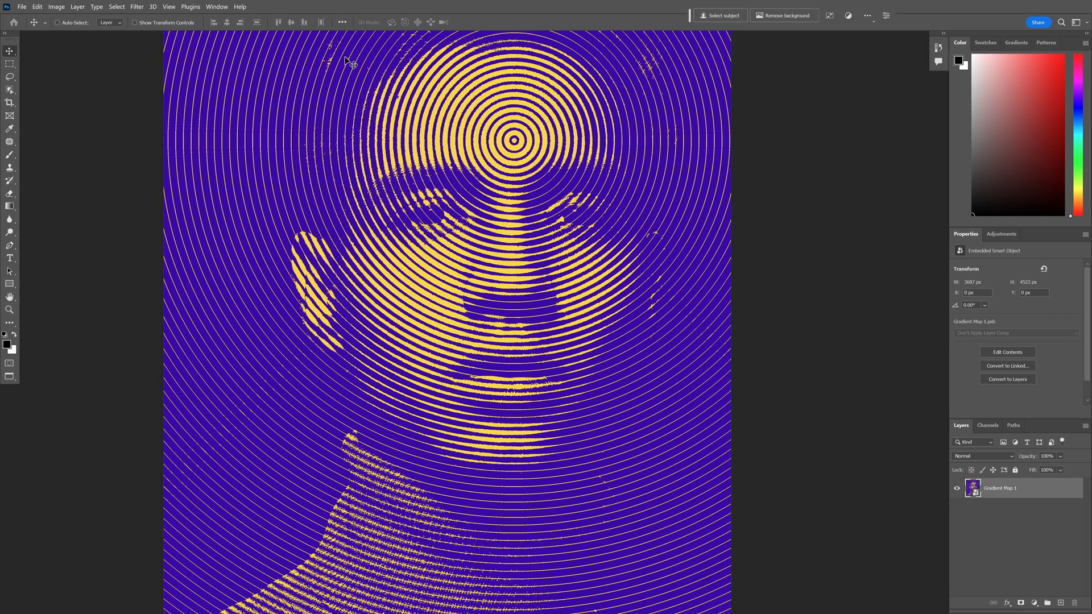
pyautogui.click(137, 6)
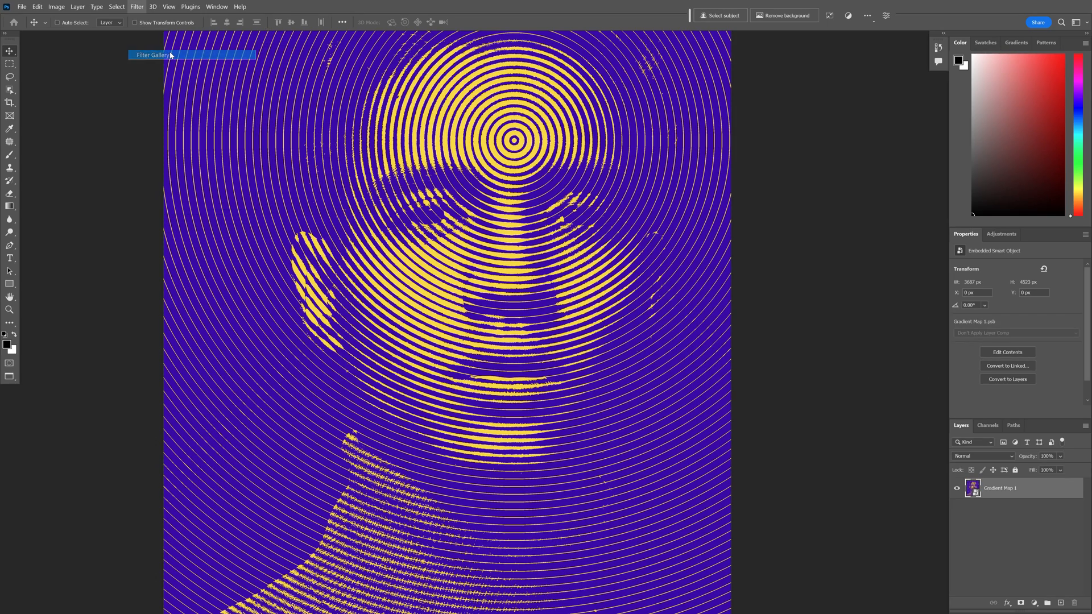
# - Apply a Texture > Grain effect with intensity 33 and contrast 63, adding a new effect layer
pyautogui.click(151, 56)
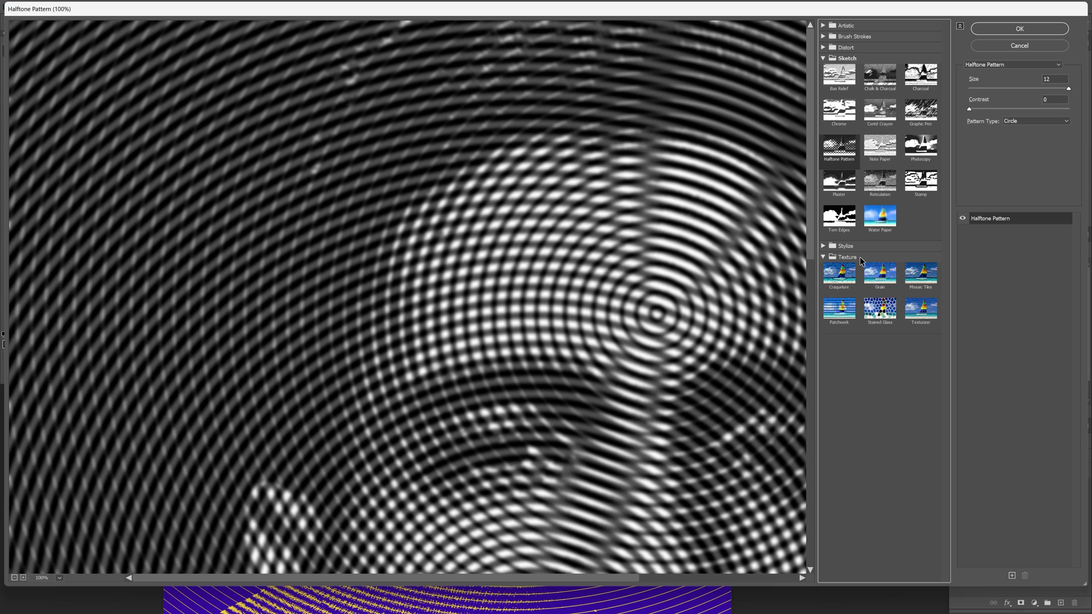
pyautogui.click(879, 274)
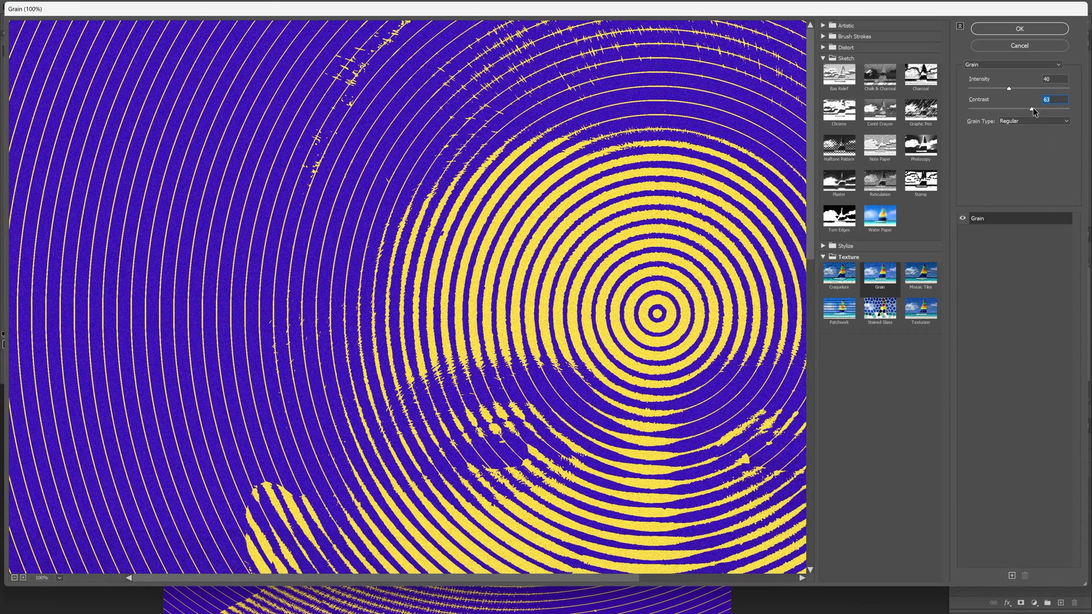
pyautogui.moveTo(1010, 87); pyautogui.dragTo(1002, 87)
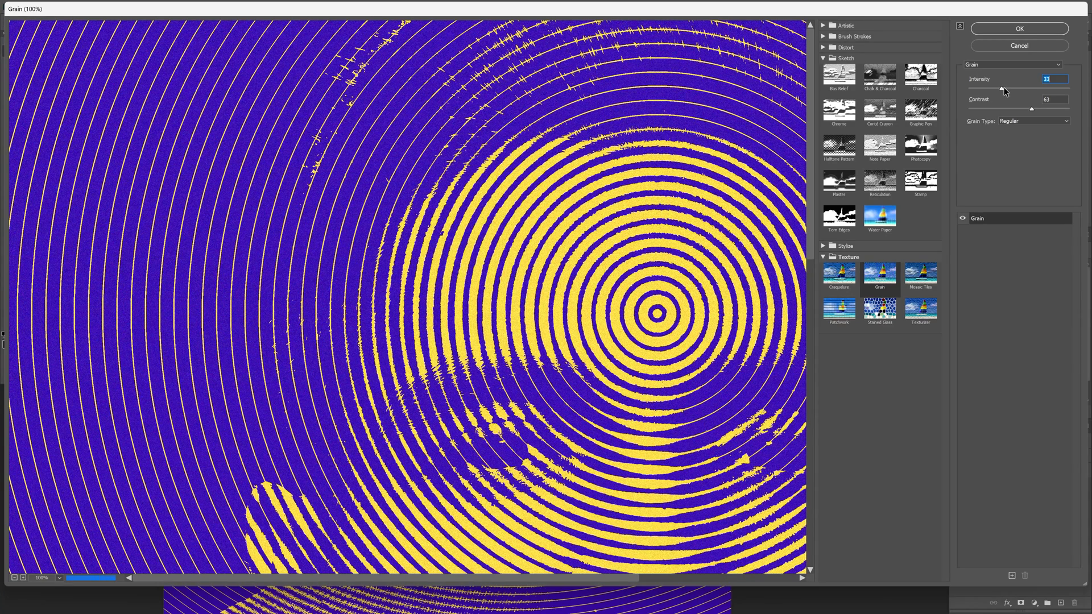
pyautogui.click(1012, 576)
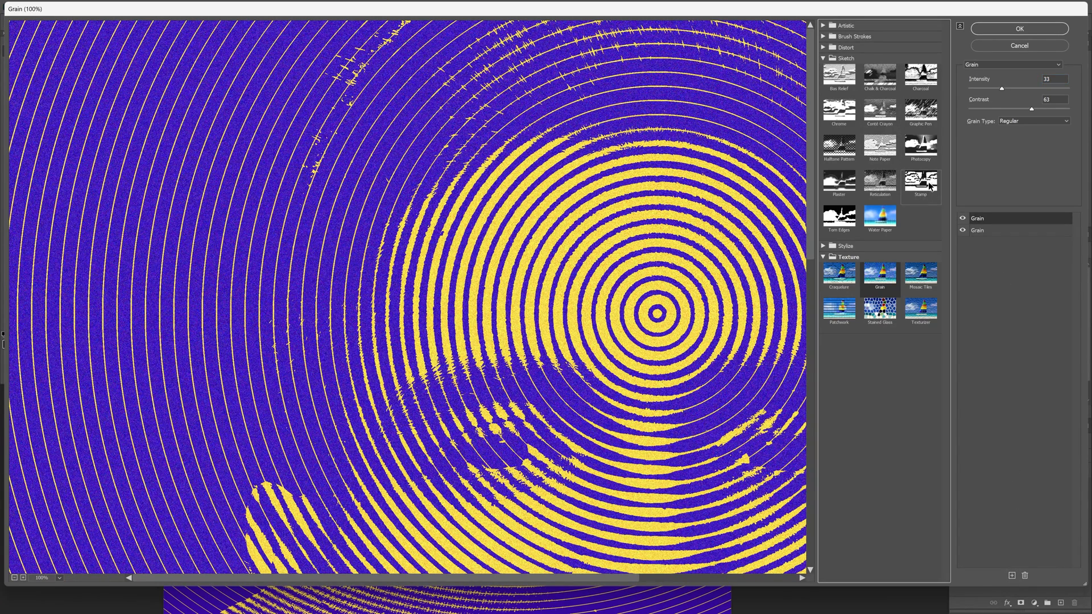
# - Set the new effect to Stamp (balance 25, smoothness 1) and apply both filters
pyautogui.click(921, 180)
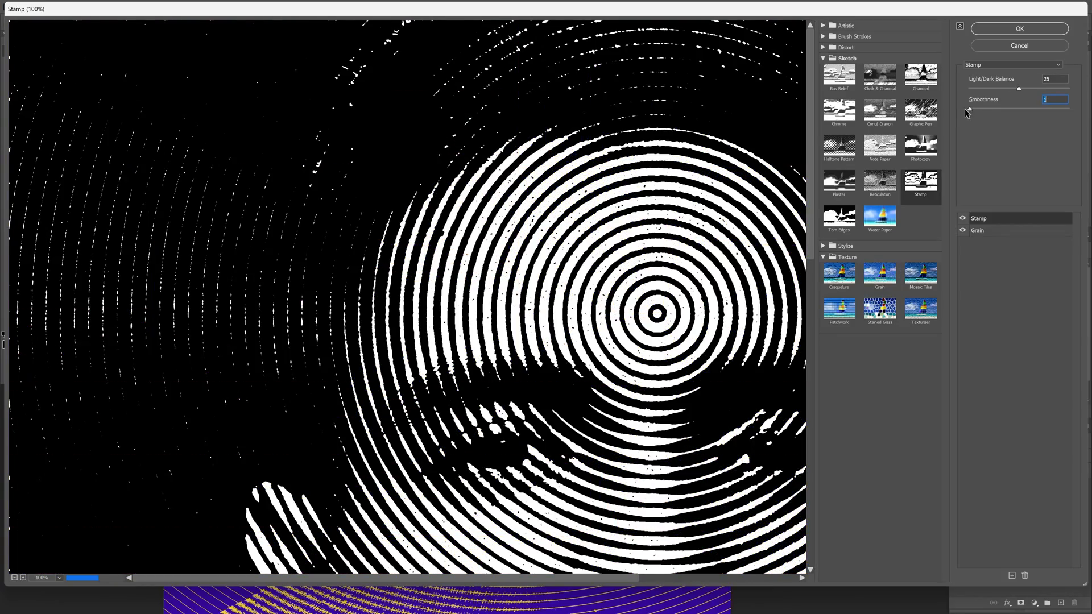
pyautogui.click(14, 578)
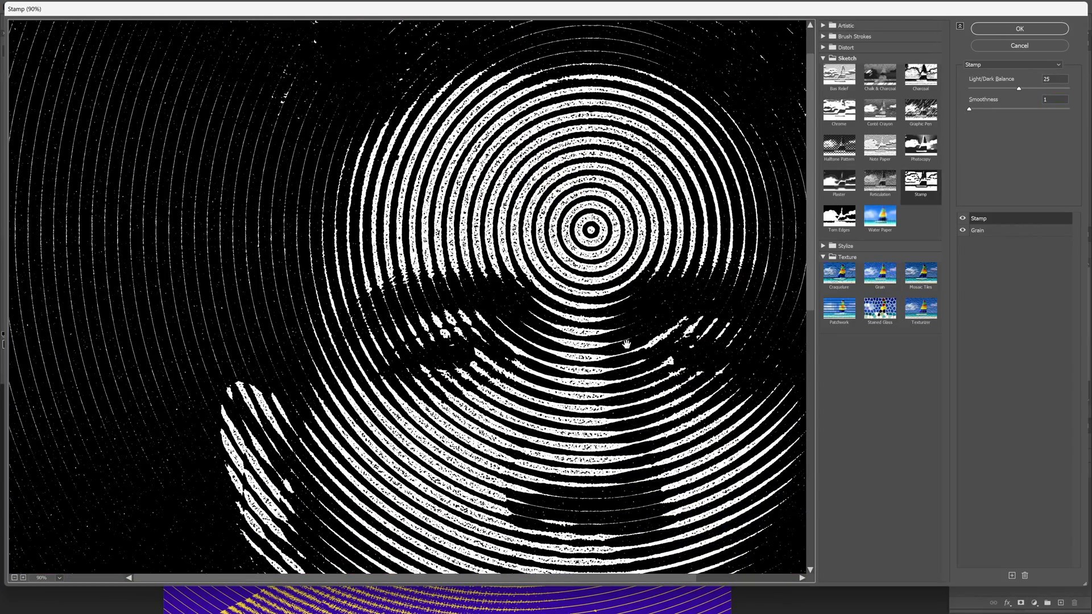
pyautogui.click(13, 578)
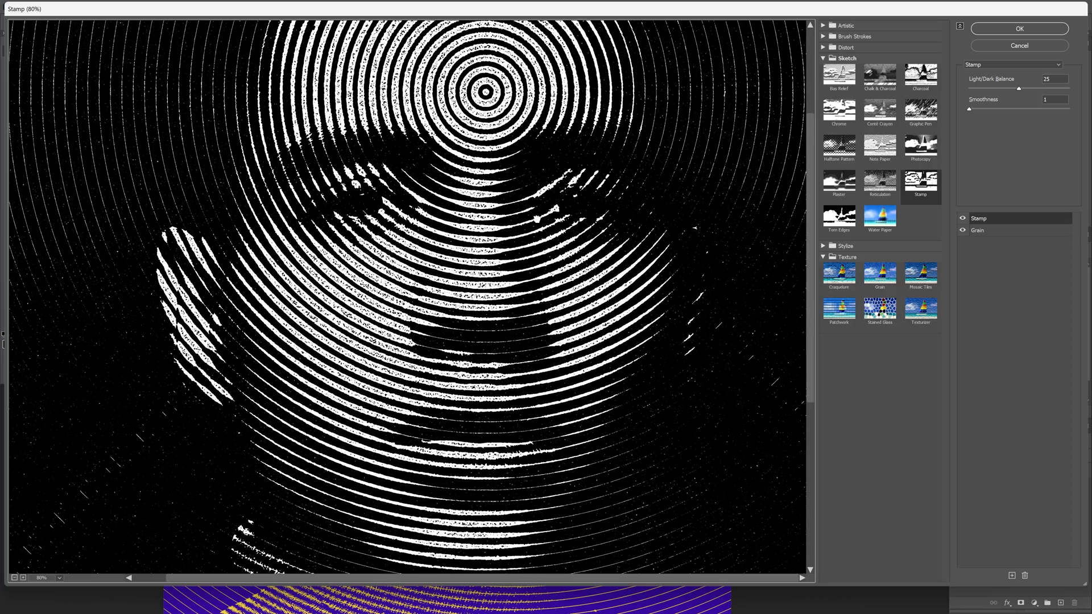
pyautogui.click(1018, 28)
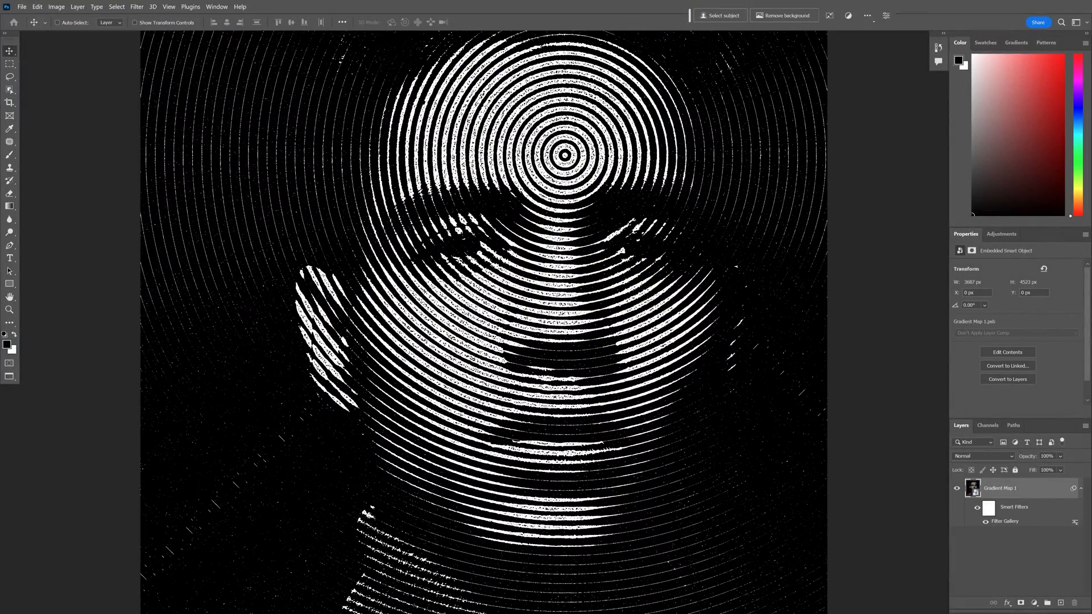